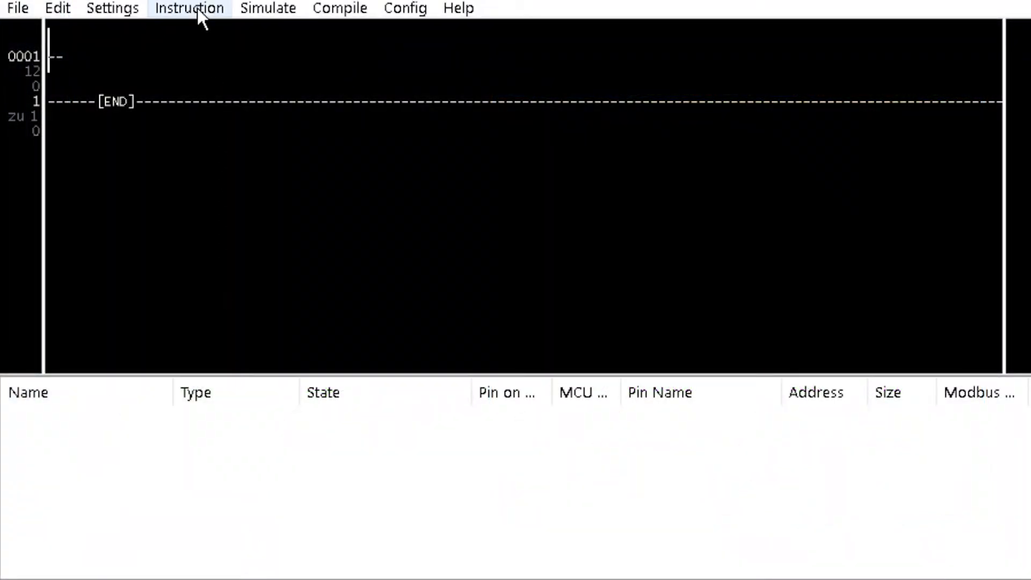
# Insert an A/D converter read named ADCnew on the first rung, then enter simulation mode
pyautogui.click(188, 8)
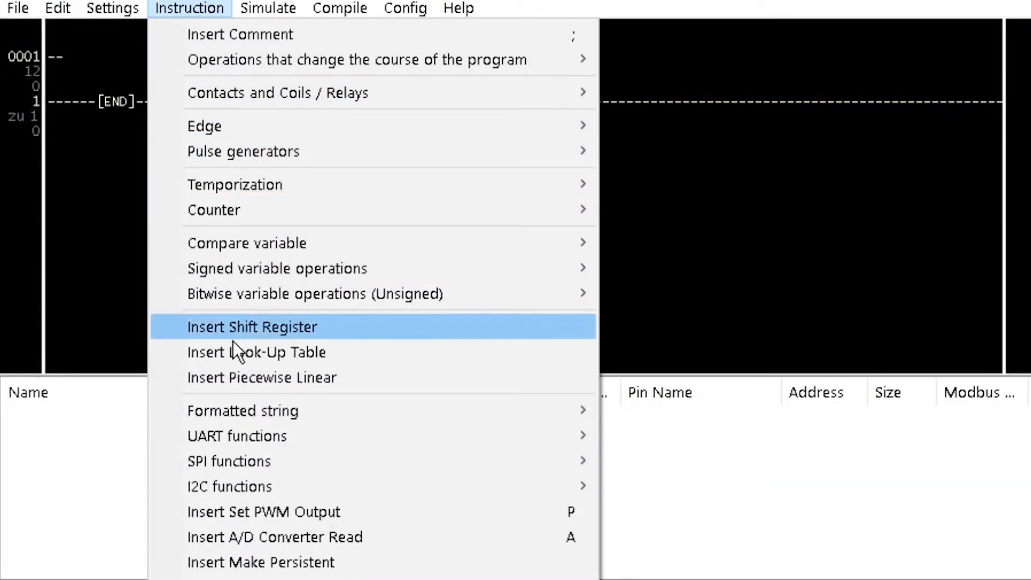
pyautogui.moveTo(275, 537)
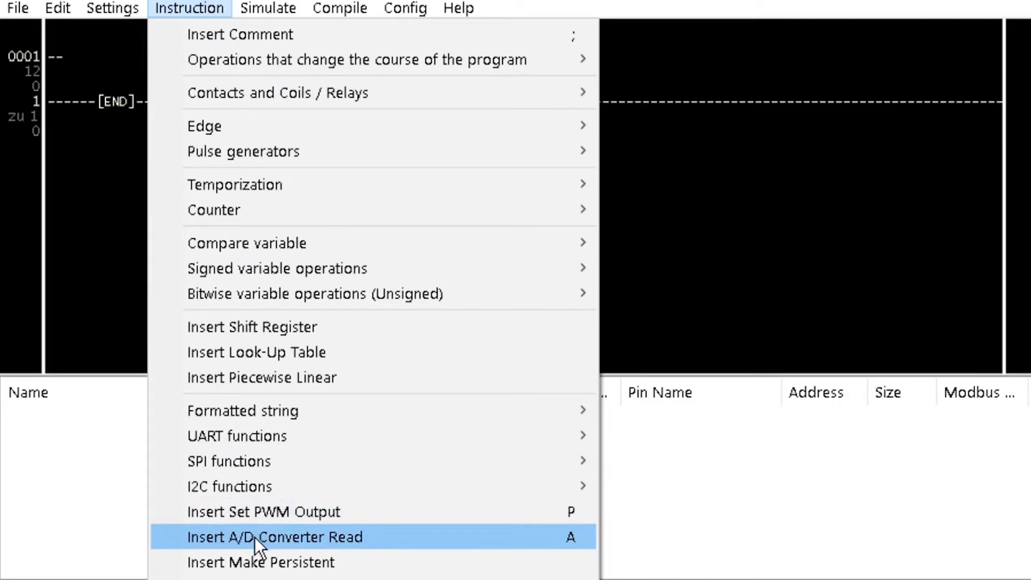
pyautogui.click(275, 537)
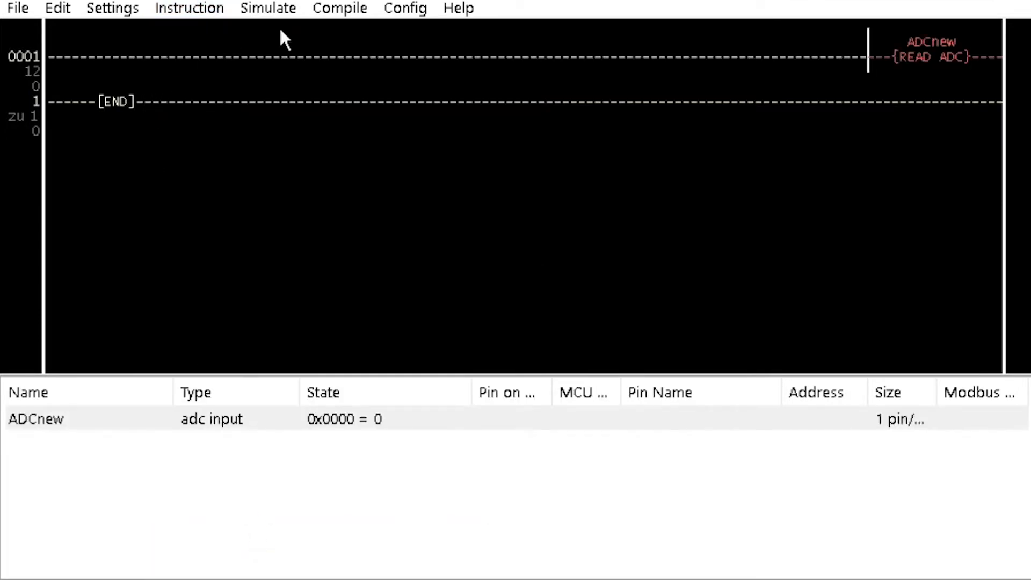
pyautogui.click(267, 8)
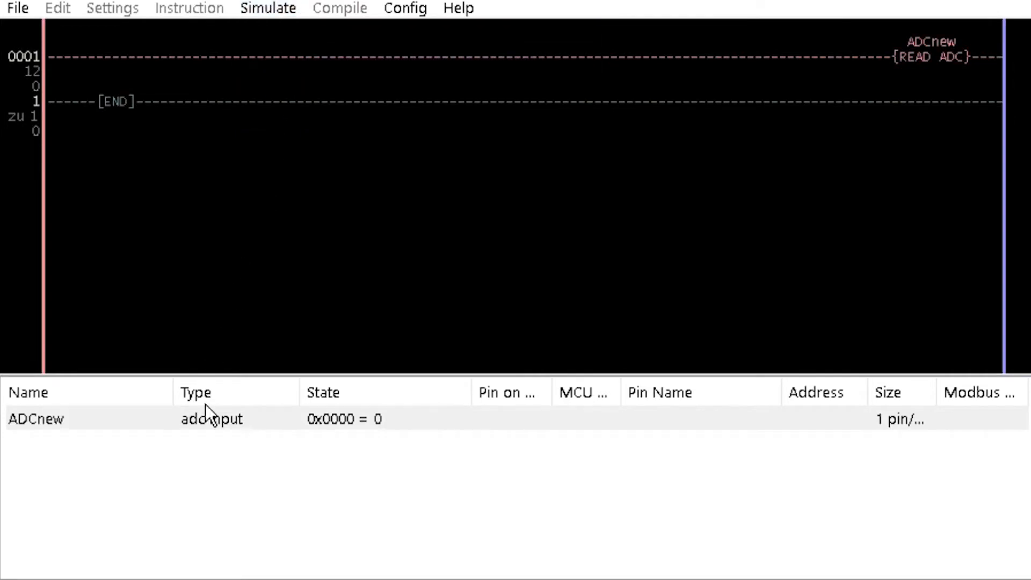
pyautogui.click(211, 419)
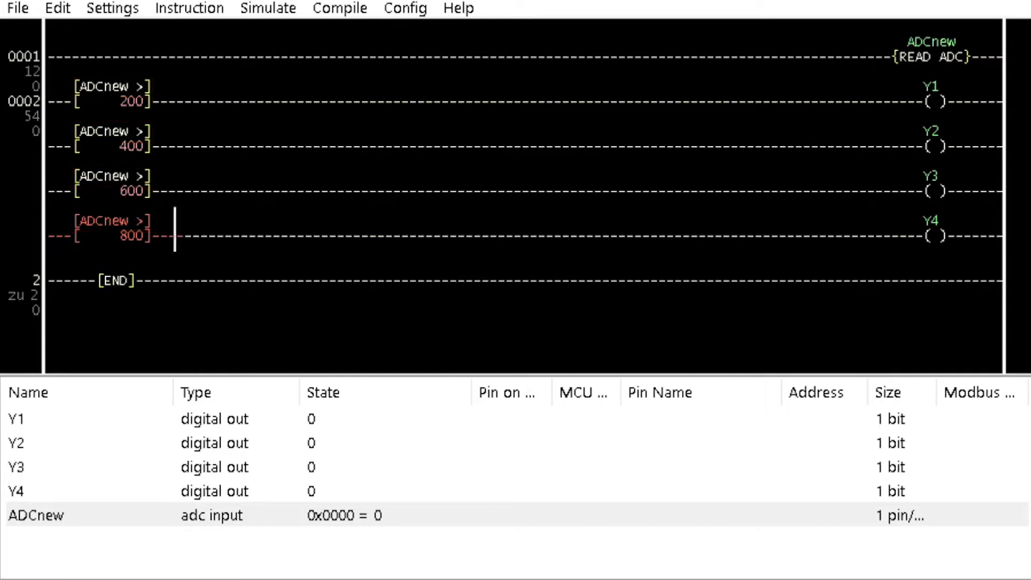
# Select a spot in the ADCnew compare rungs driving Y1–Y4
pyautogui.click(129, 102)
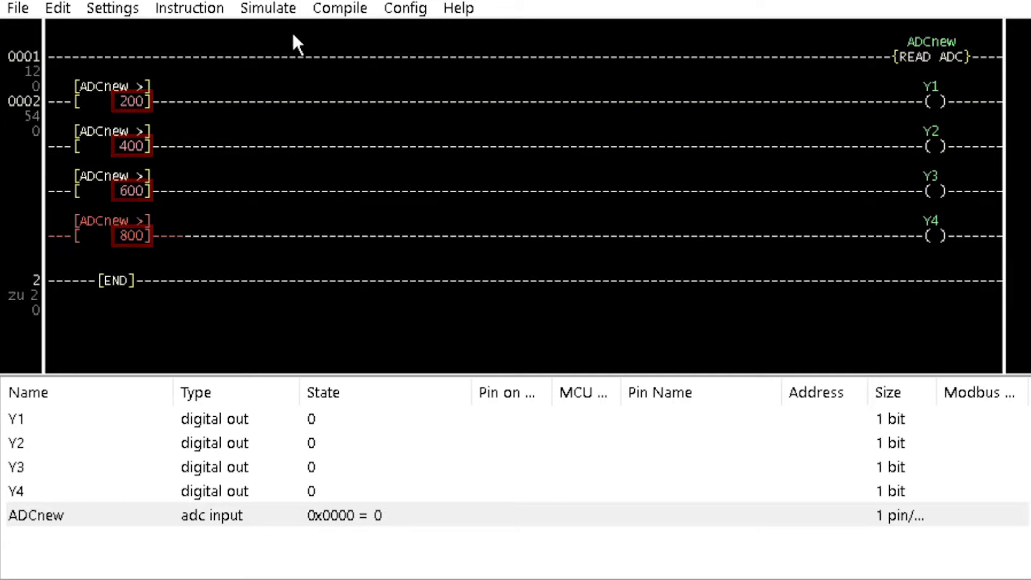
pyautogui.click(267, 8)
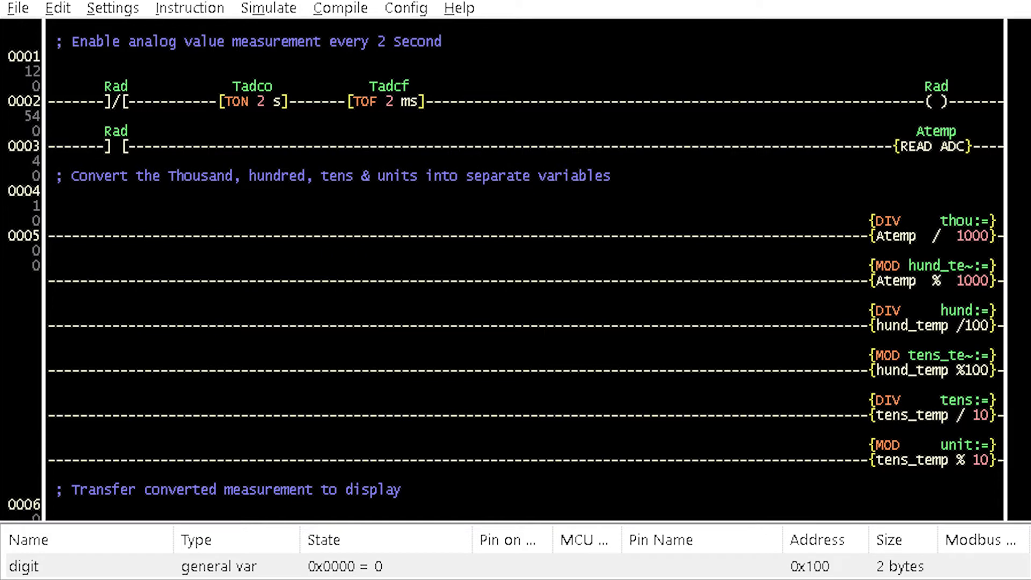
pyautogui.moveTo(252, 101)
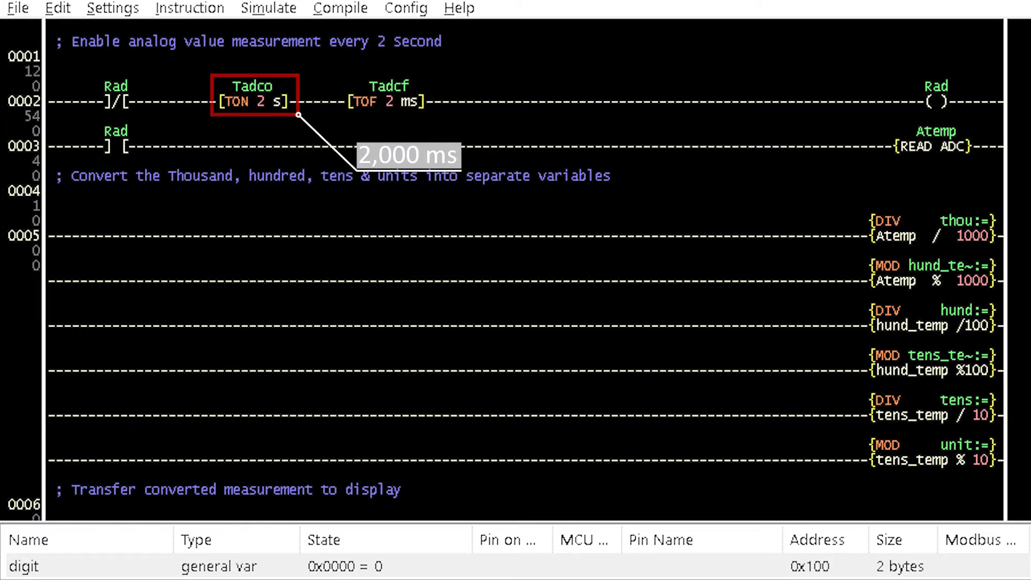
pyautogui.click(388, 101)
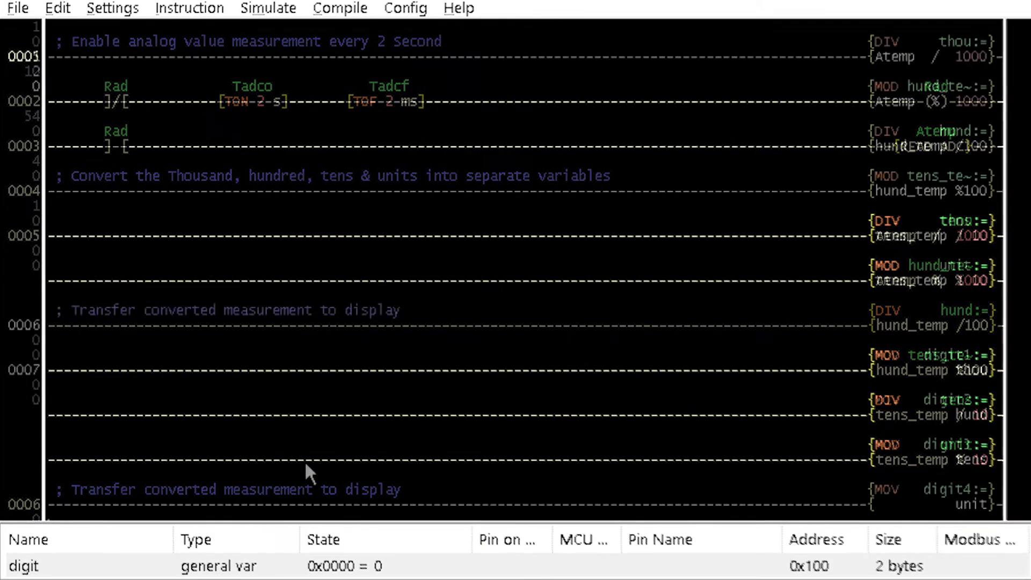
pyautogui.click(188, 8)
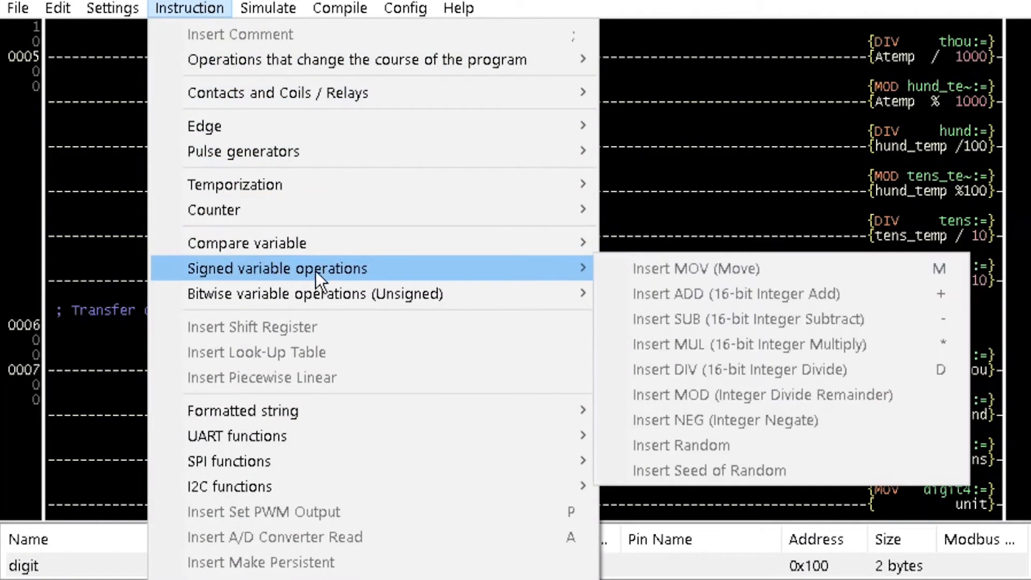
pyautogui.moveTo(756, 283)
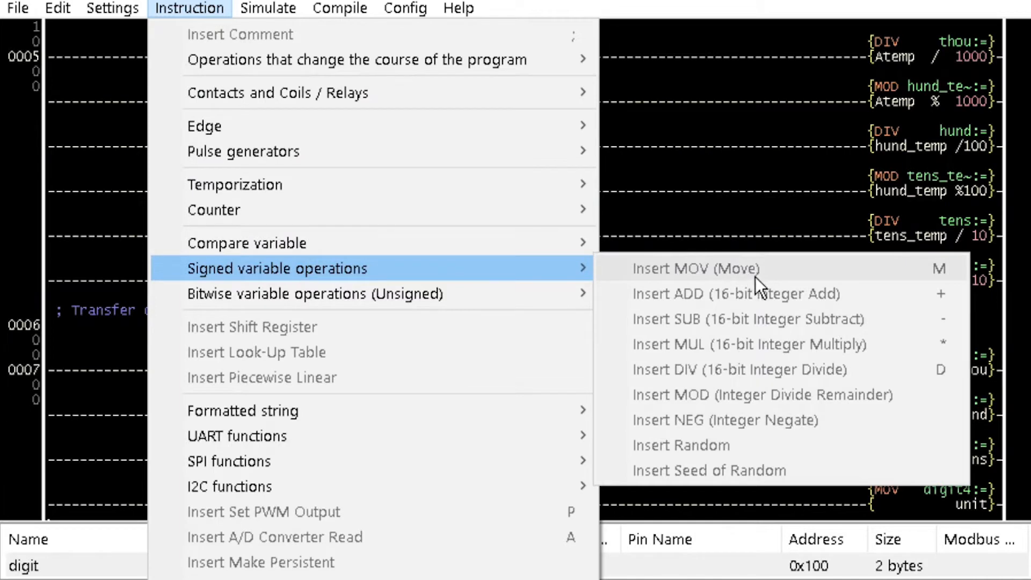
pyautogui.moveTo(753, 395)
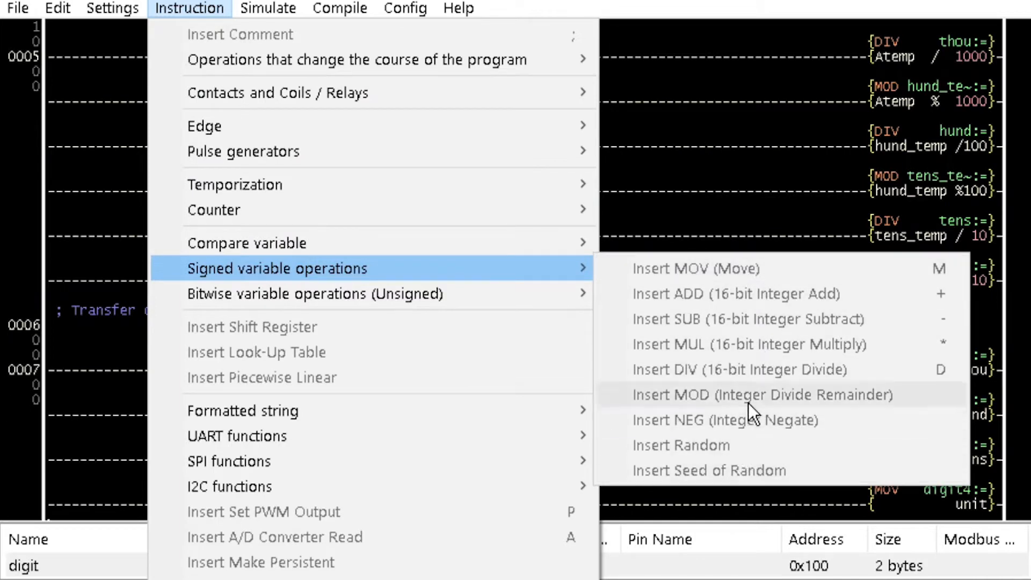
pyautogui.moveTo(756, 344)
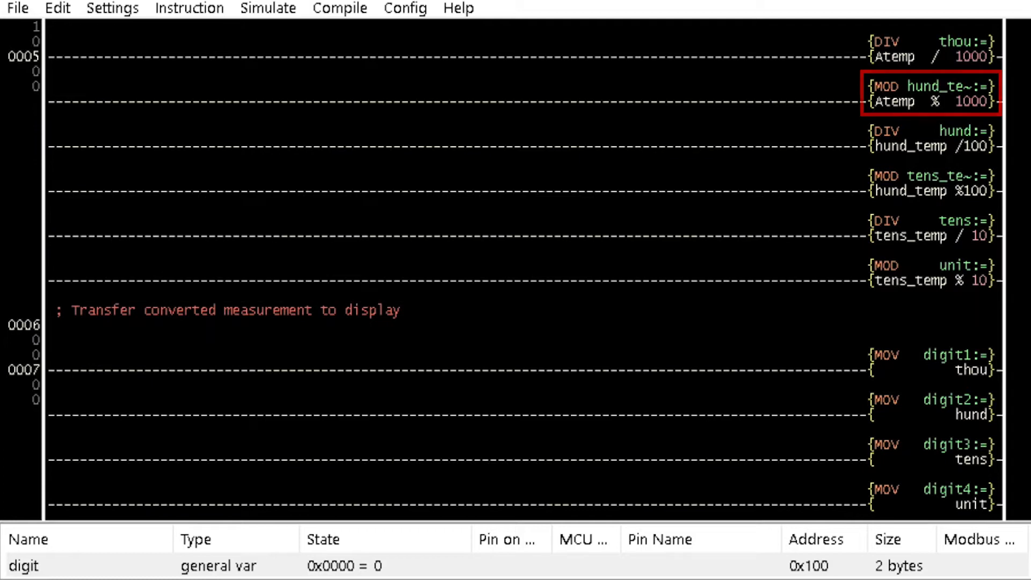
pyautogui.click(928, 138)
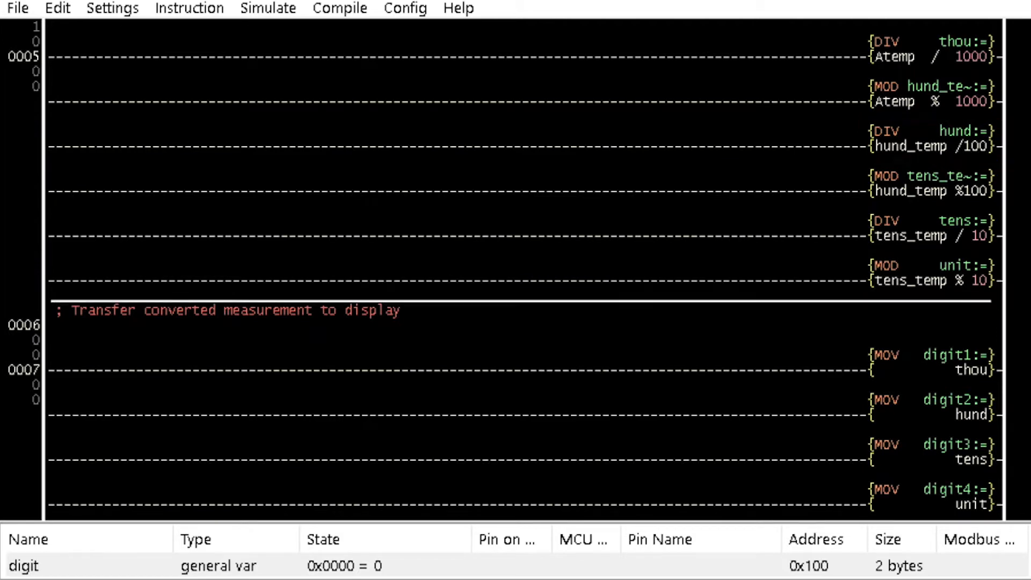
pyautogui.click(929, 272)
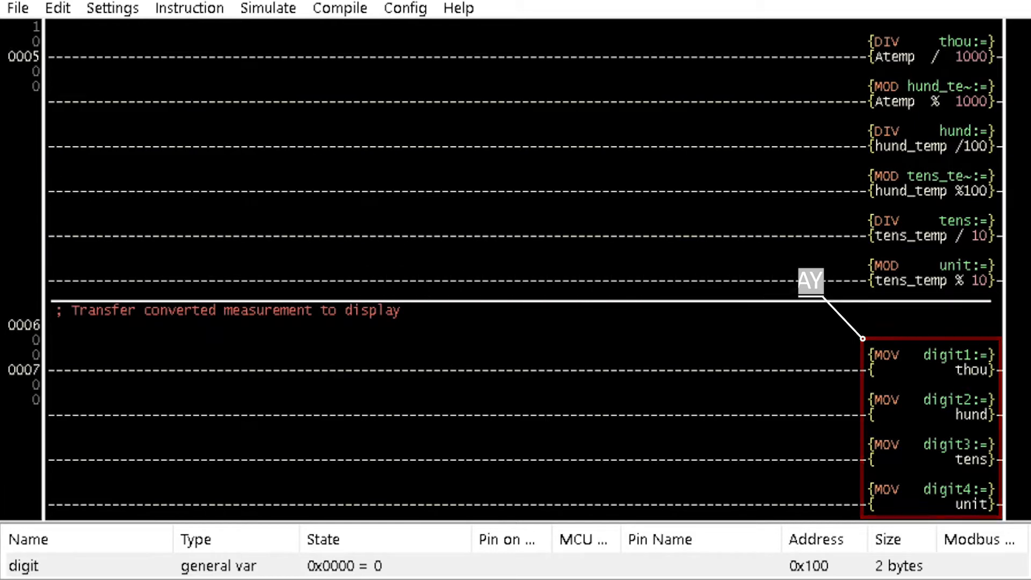
pyautogui.scroll(-3)
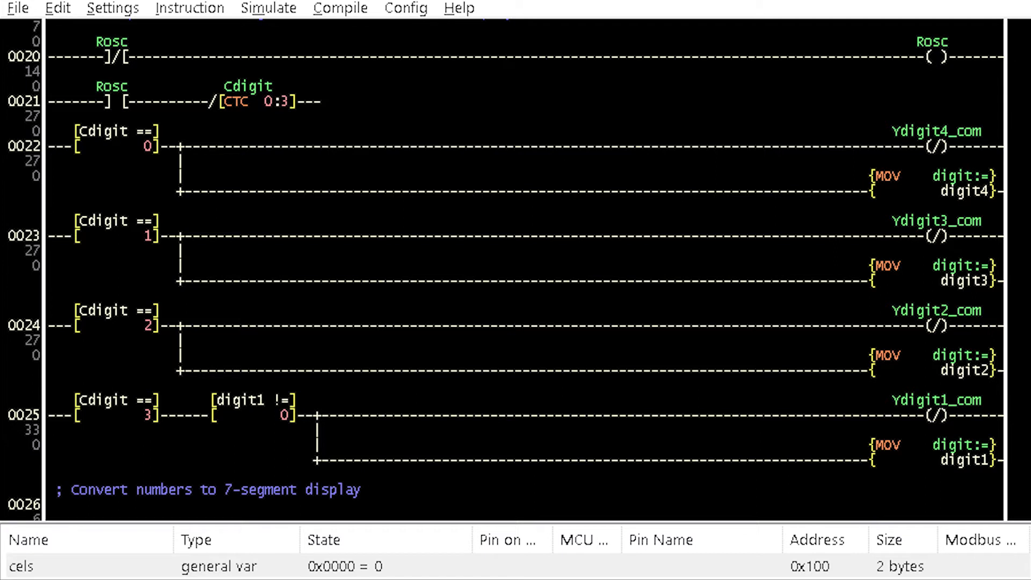
pyautogui.click(250, 101)
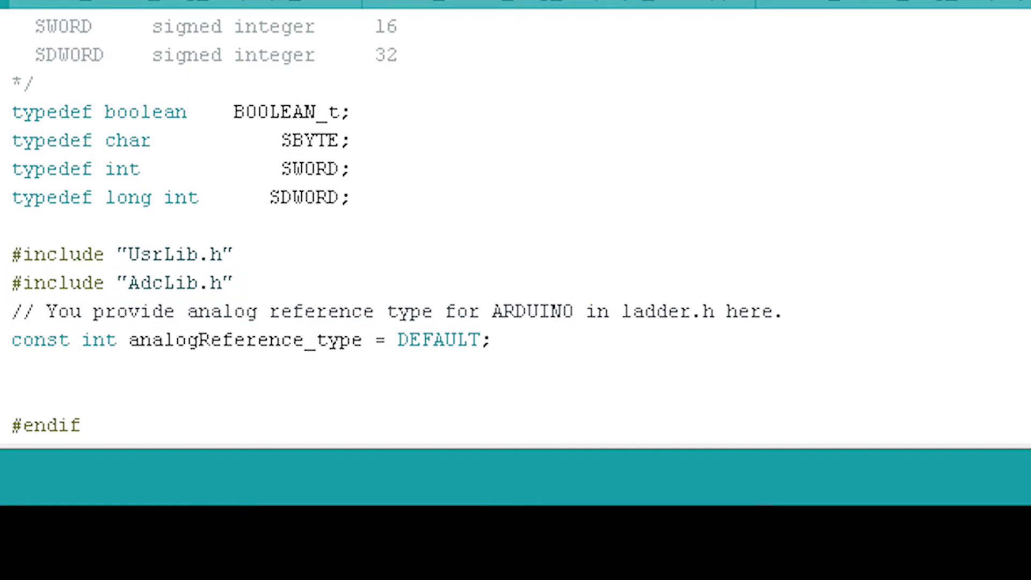
# Bring up the LDmicro build5405 folder holding ldmicro.exe and LIBRARIES_FOR
pyautogui.click(122, 254)
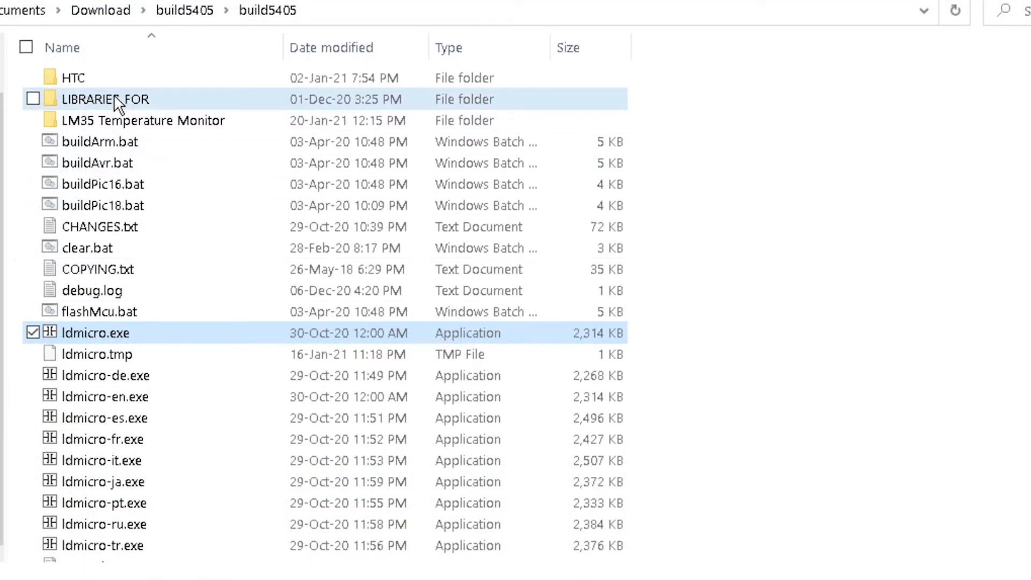
# Copy AdcLib.h and UsrLib.h from the LIBRARIES_FOR AVR library folder
pyautogui.doubleClick(106, 99)
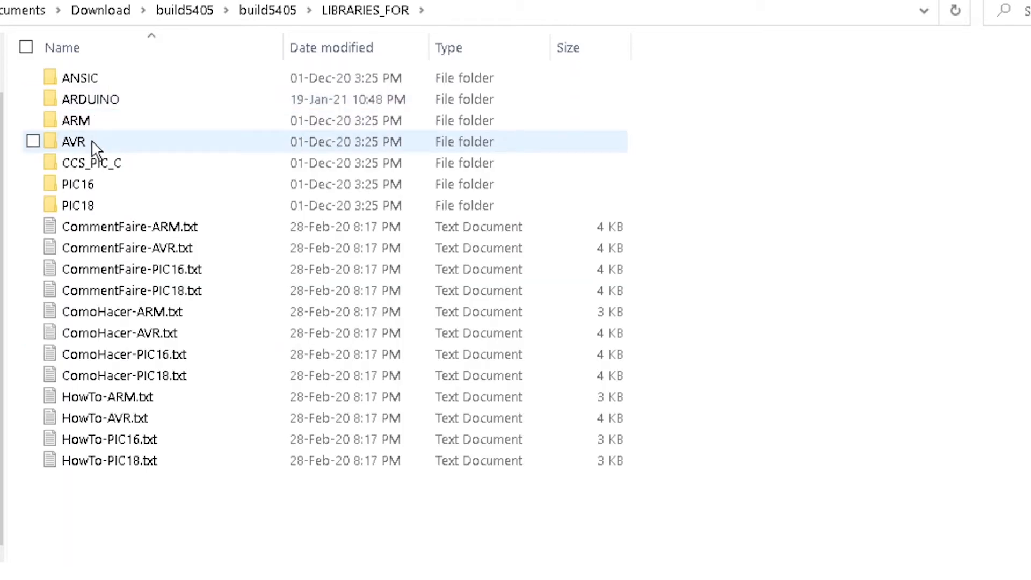
pyautogui.doubleClick(73, 141)
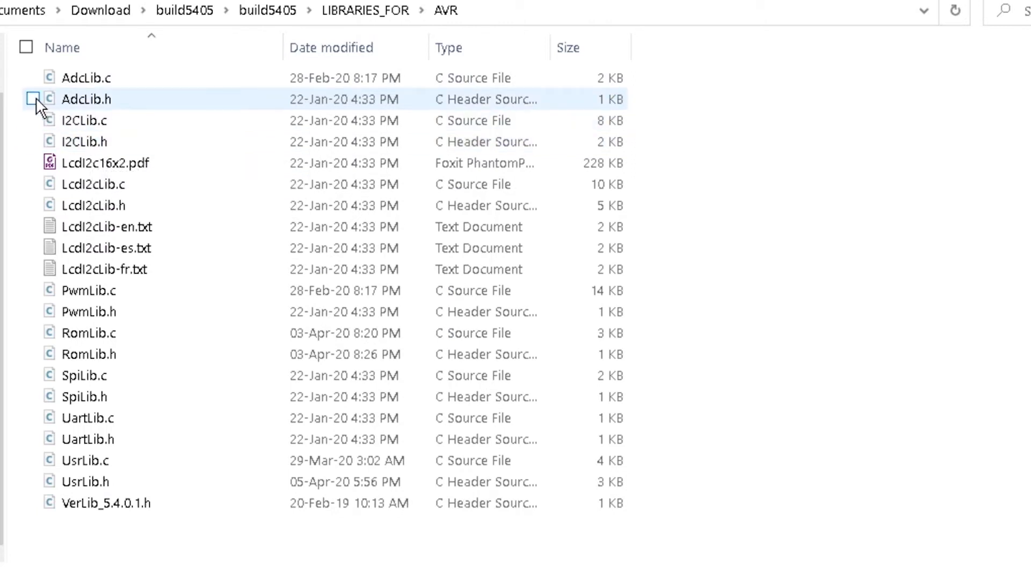
pyautogui.click(32, 99)
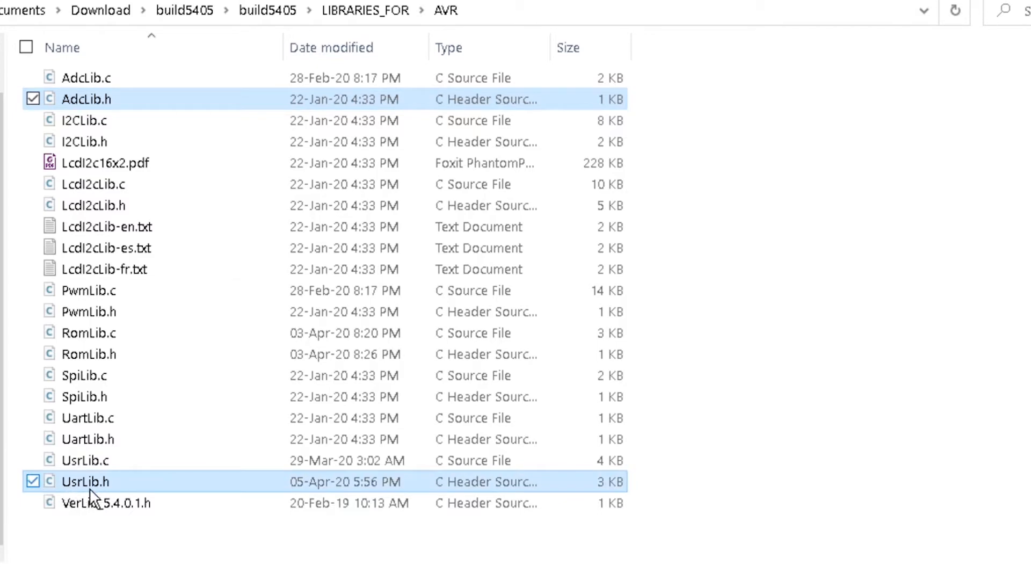
pyautogui.rightClick(85, 481)
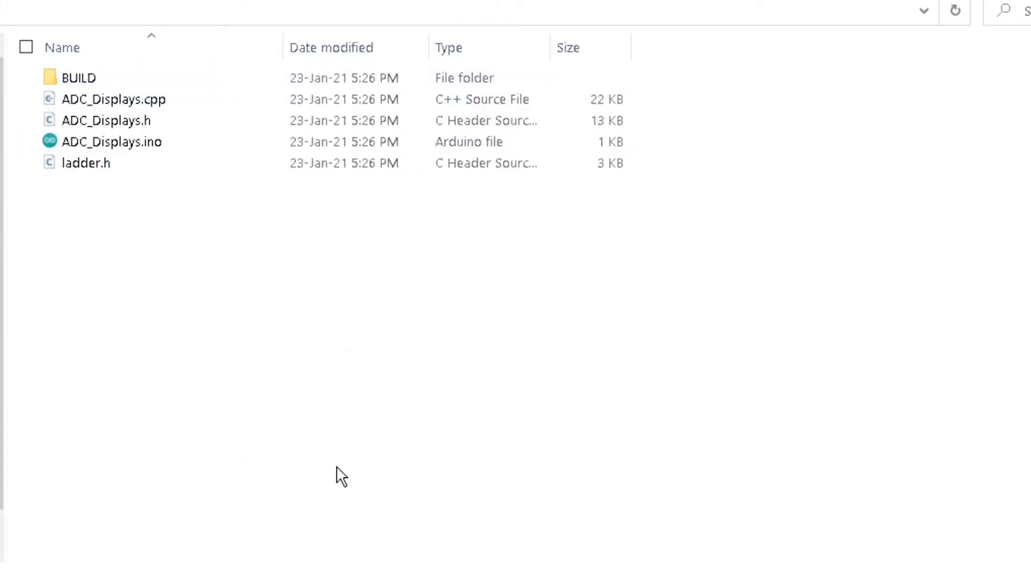
# Paste AdcLib.h and UsrLib.h into the ADC_Displays project folder
pyautogui.rightClick(340, 474)
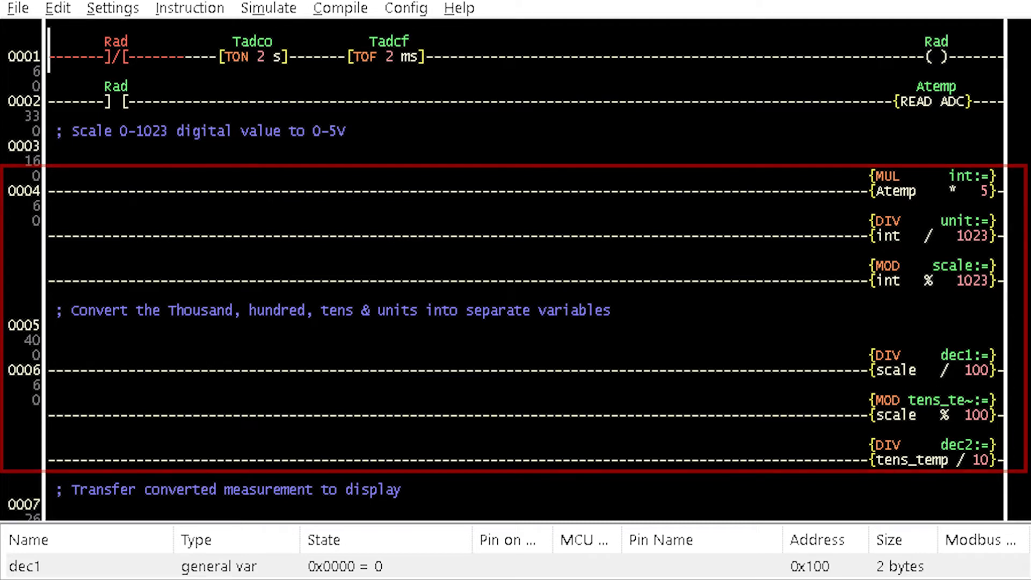
pyautogui.scroll(-3)
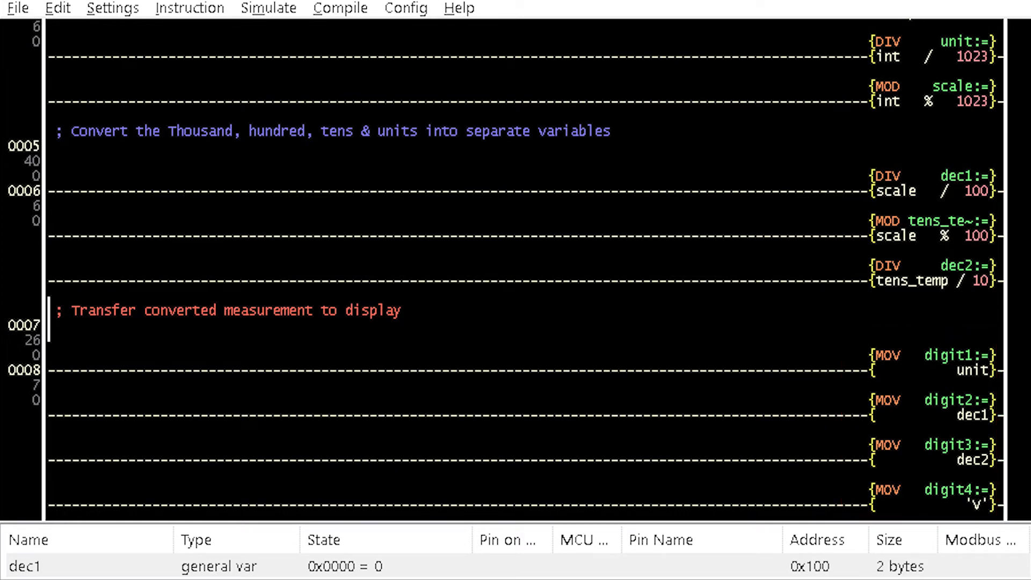
pyautogui.click(977, 505)
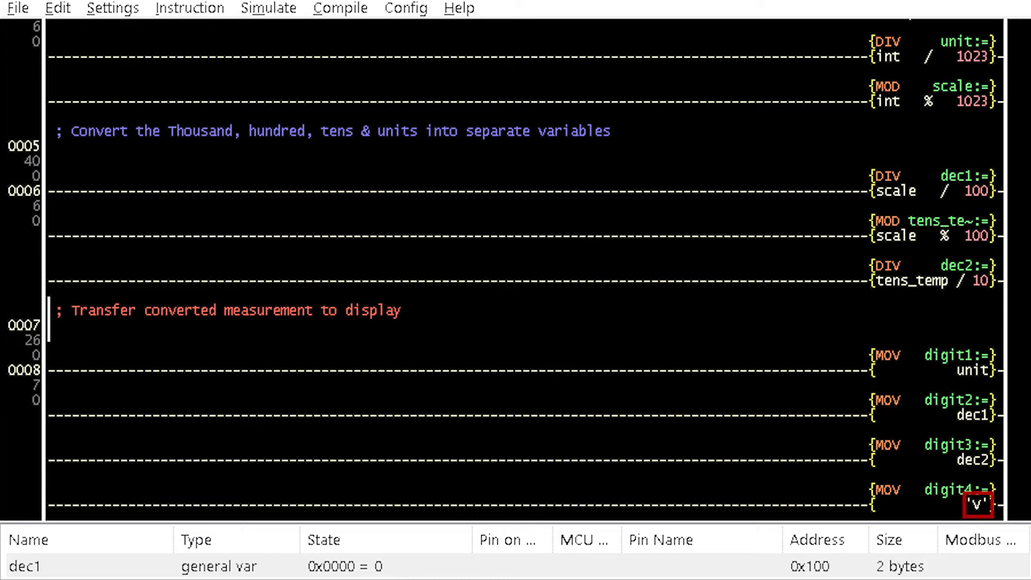
pyautogui.scroll(-3)
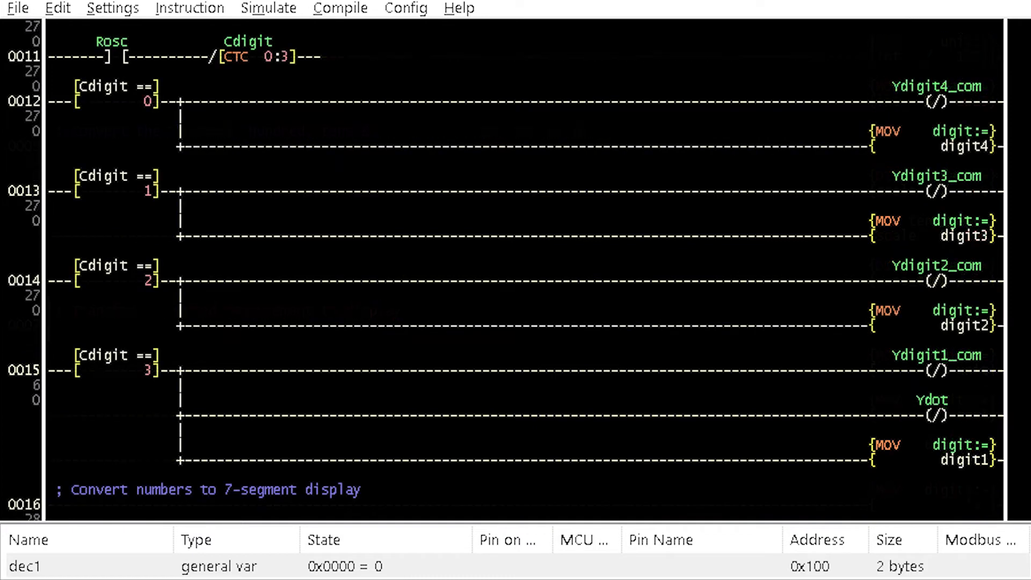
pyautogui.click(934, 414)
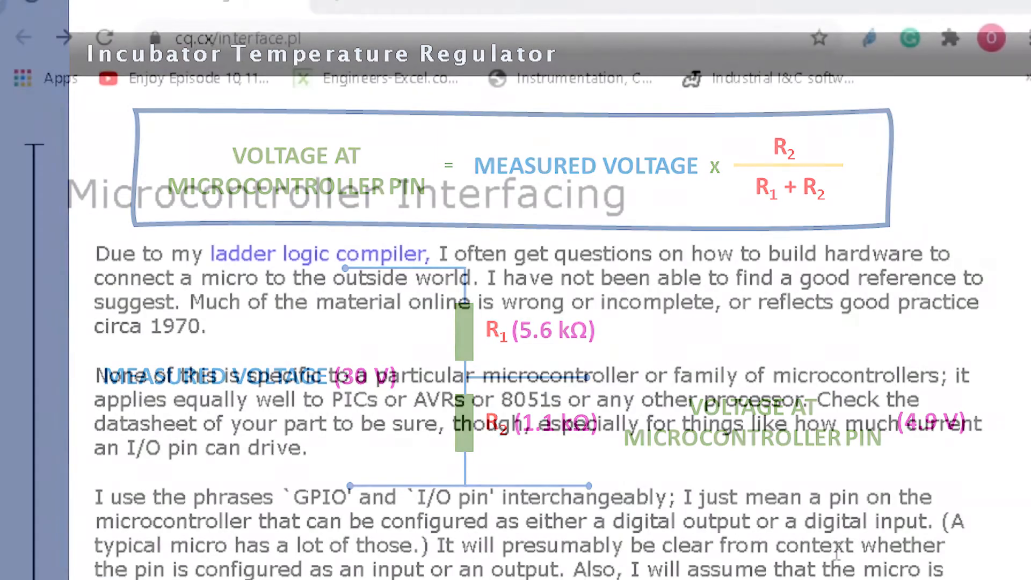
pyautogui.scroll(-3)
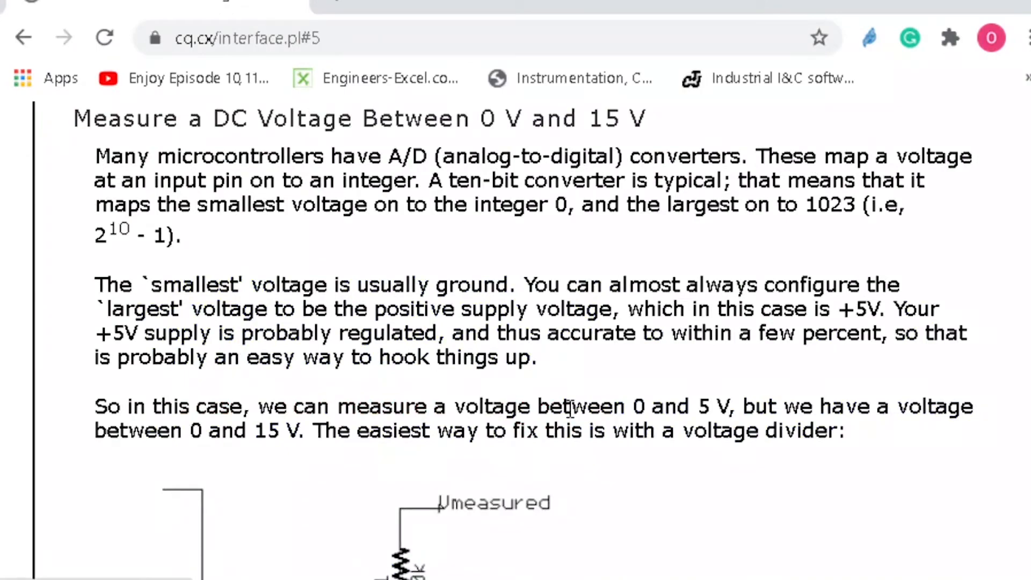
pyautogui.scroll(-3)
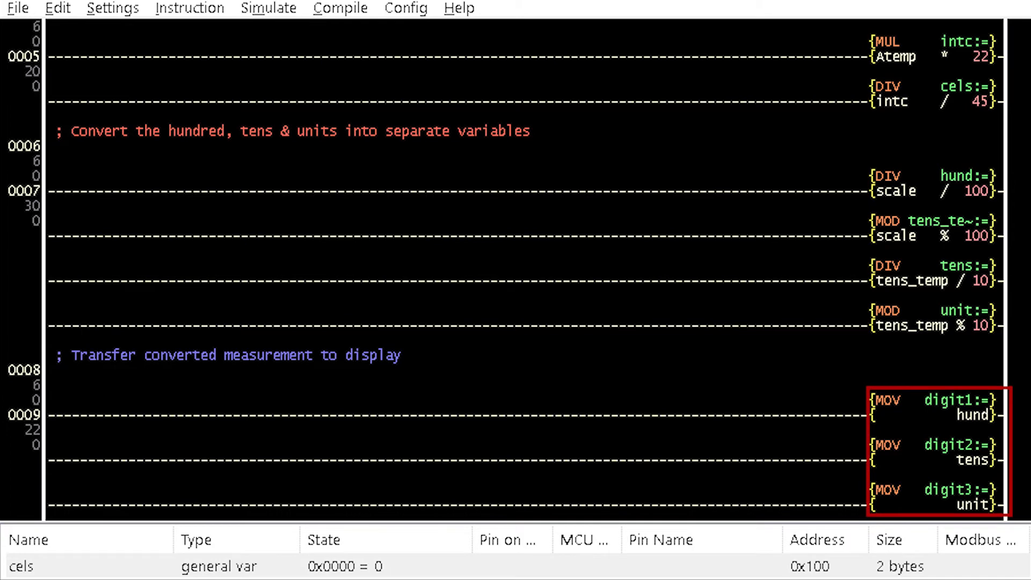
pyautogui.scroll(-3)
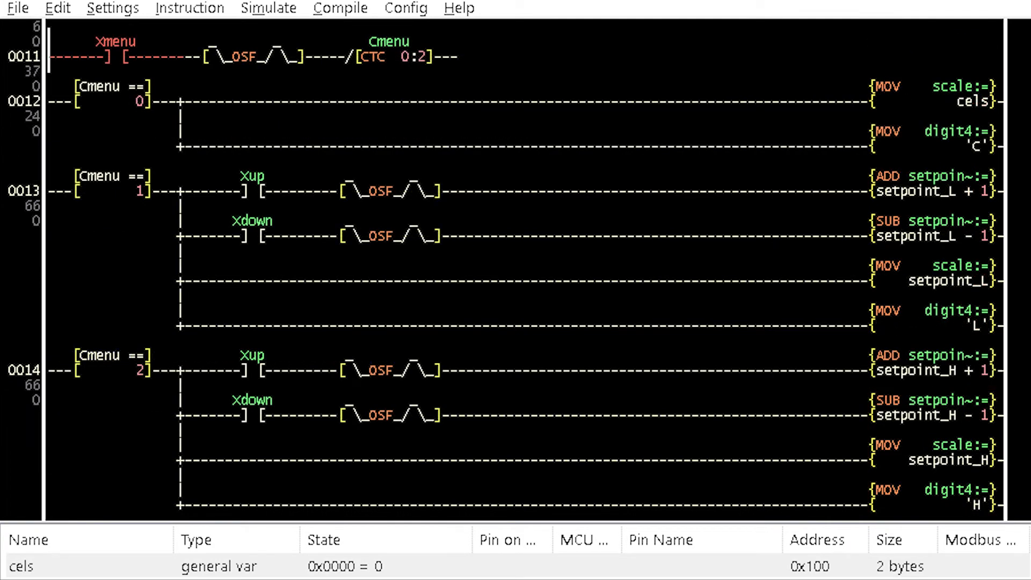
pyautogui.click(393, 56)
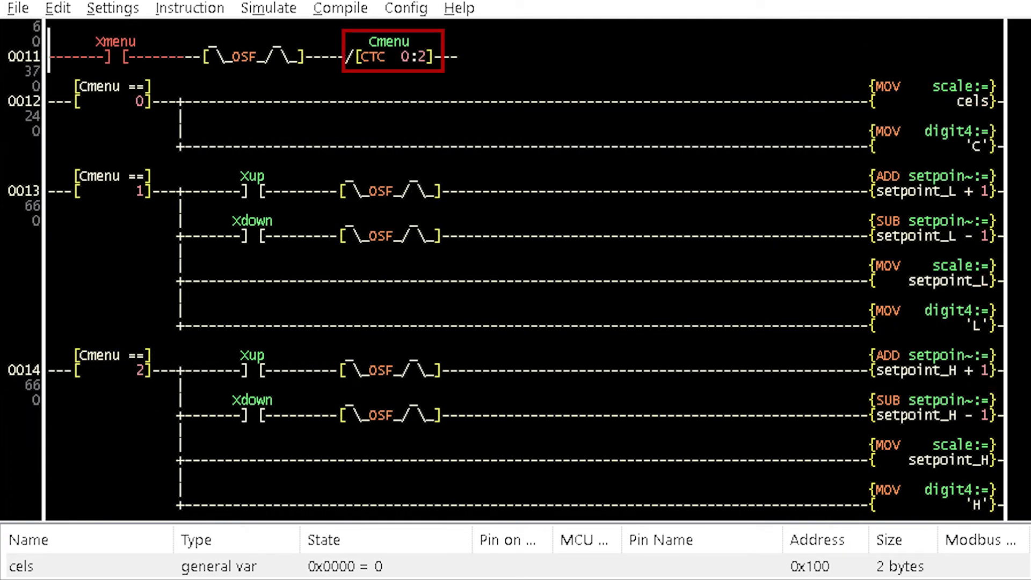
pyautogui.click(115, 56)
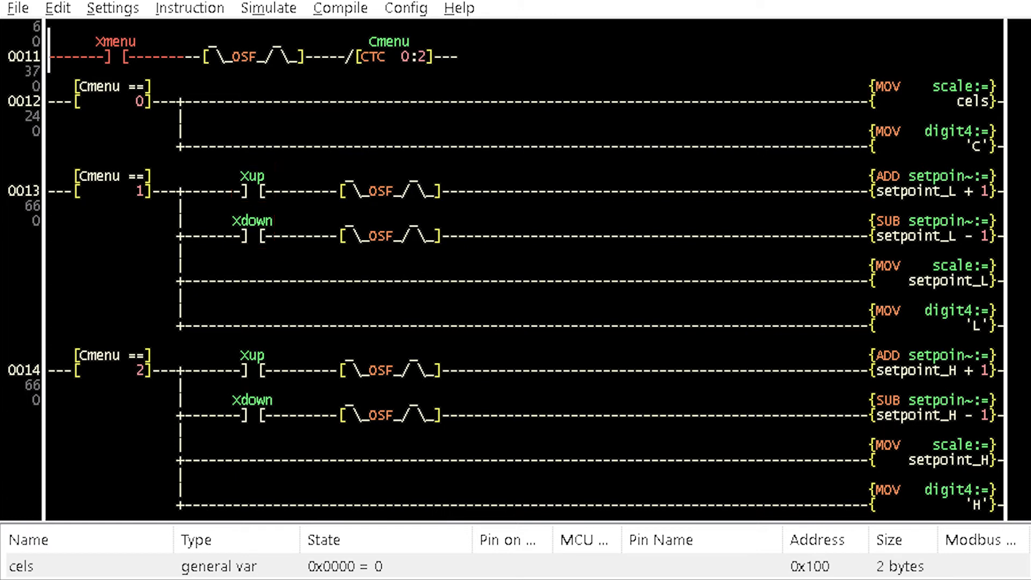
pyautogui.click(111, 364)
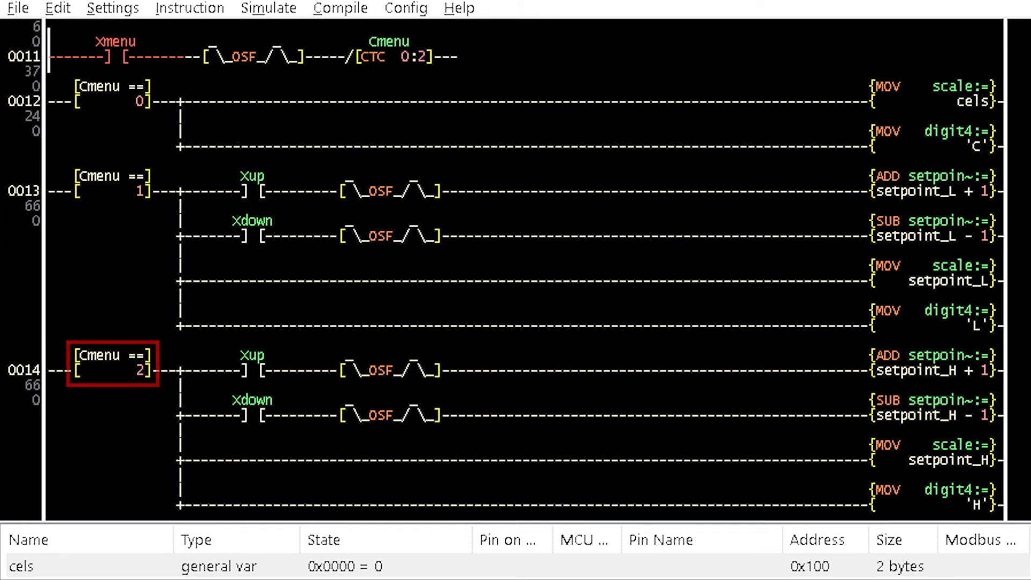
pyautogui.scroll(-3)
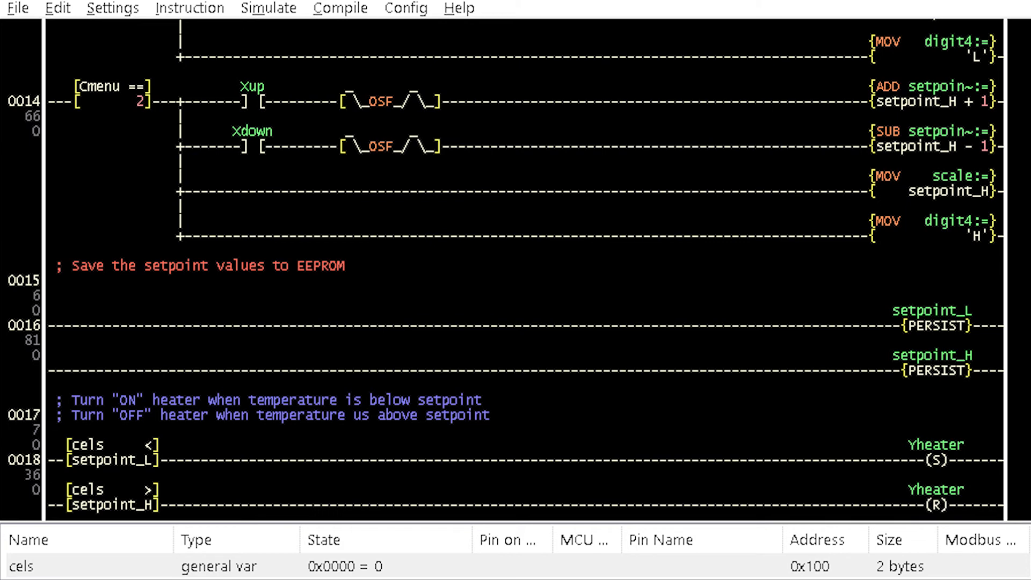
pyautogui.scroll(-3)
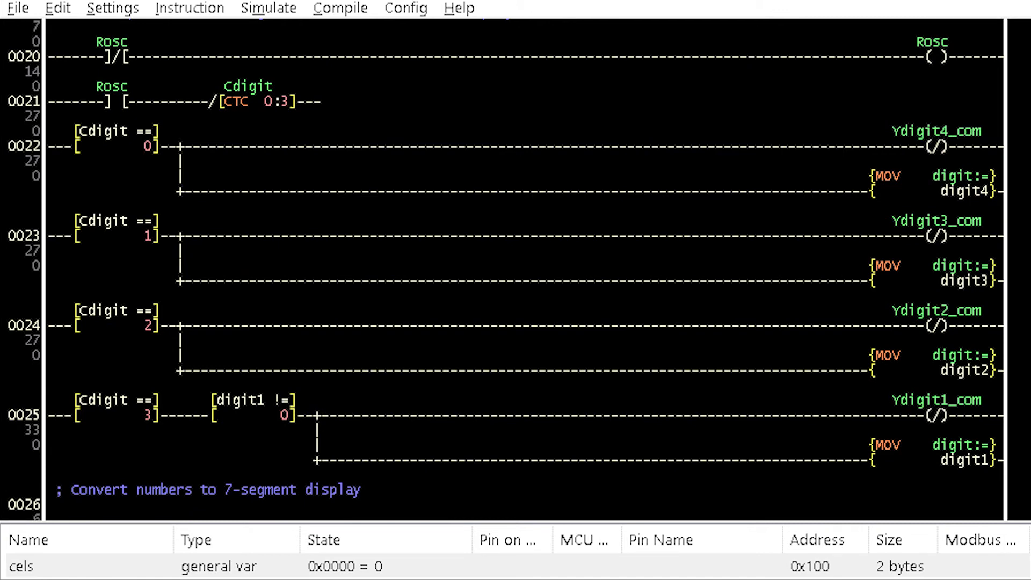
pyautogui.click(253, 414)
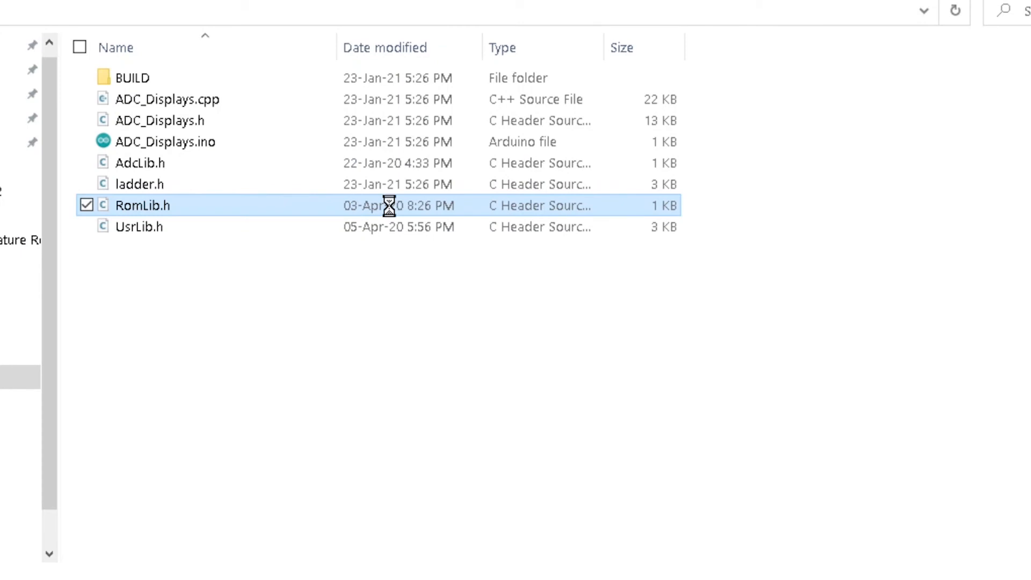
# Put RomLib.h's file name into edit mode using Rename
pyautogui.rightClick(142, 205)
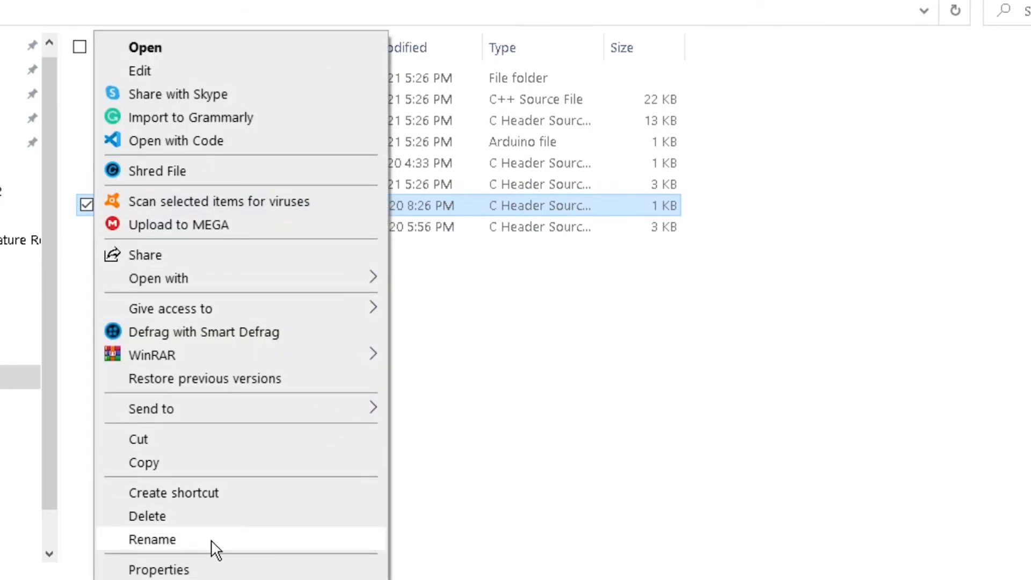
pyautogui.click(152, 539)
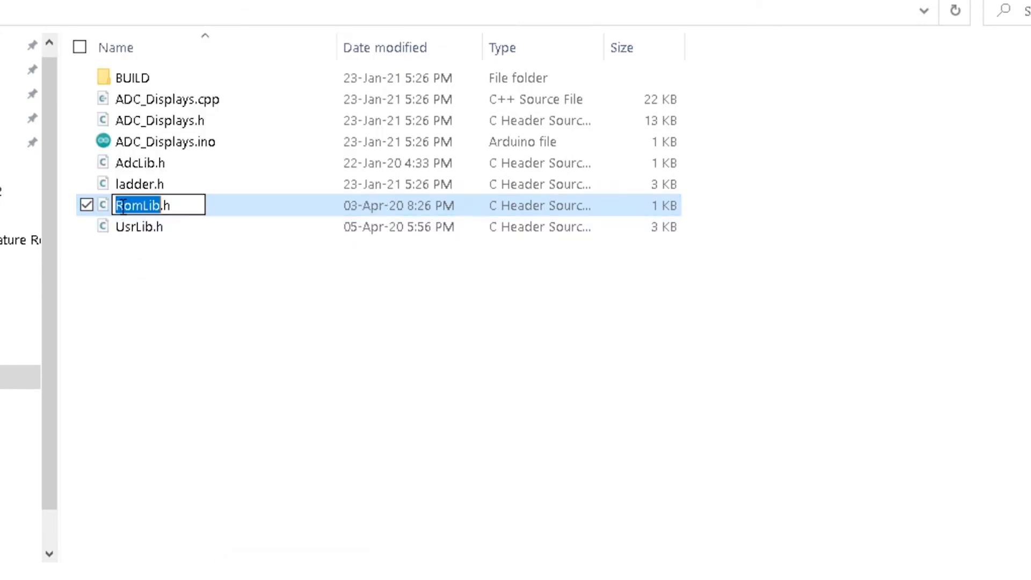